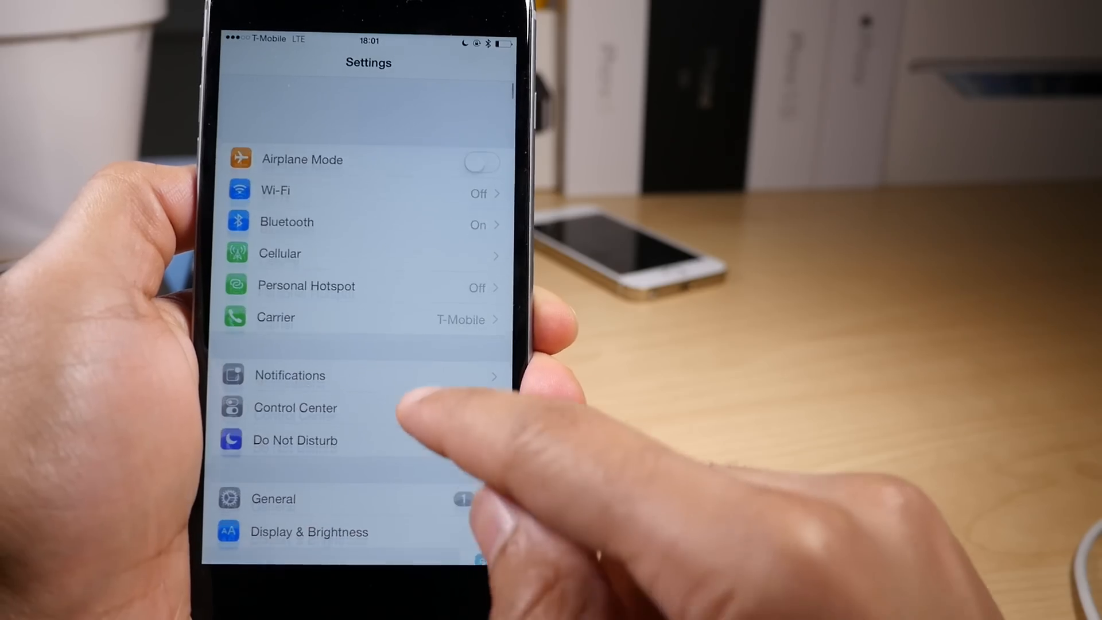
Scroll down to the tweaks section and open Cask's preferences page.
scroll("down", 3)
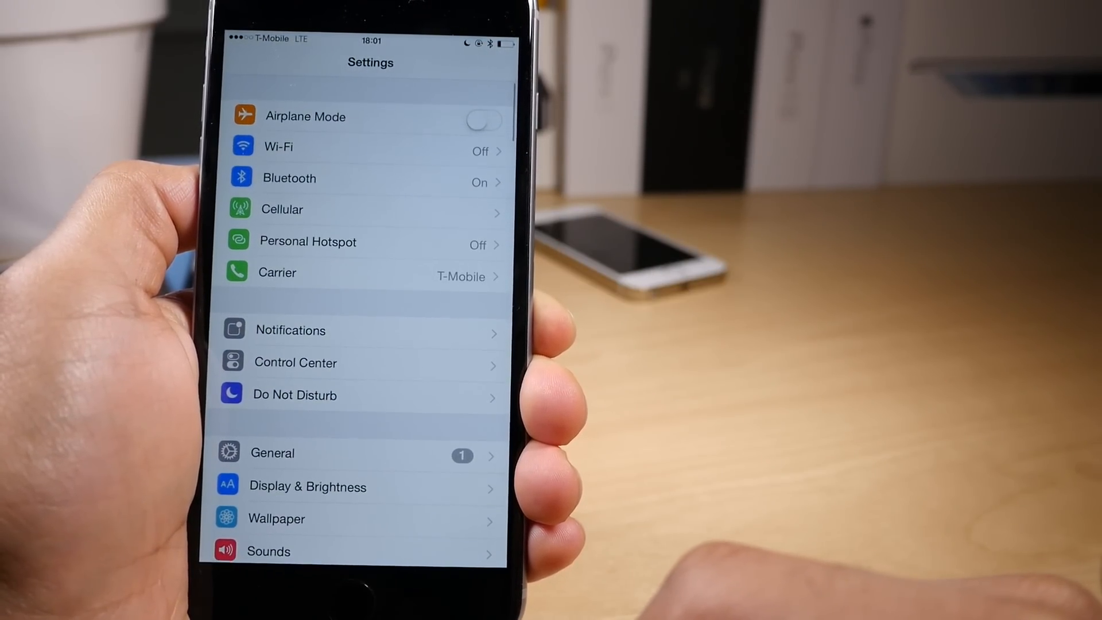
scroll("down", 3)
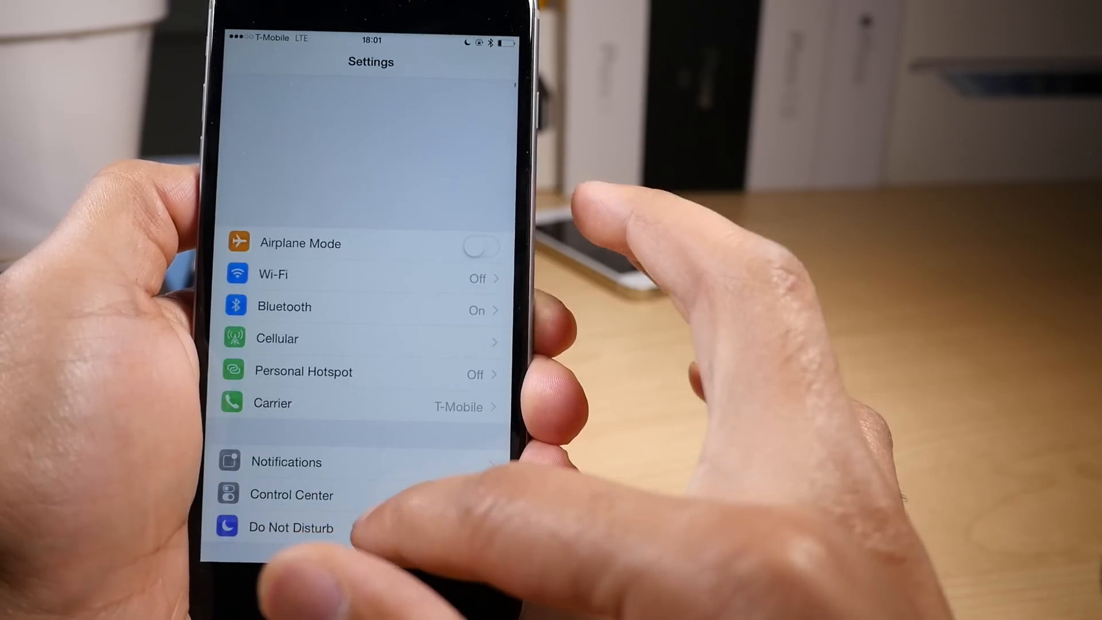
scroll("down", 3)
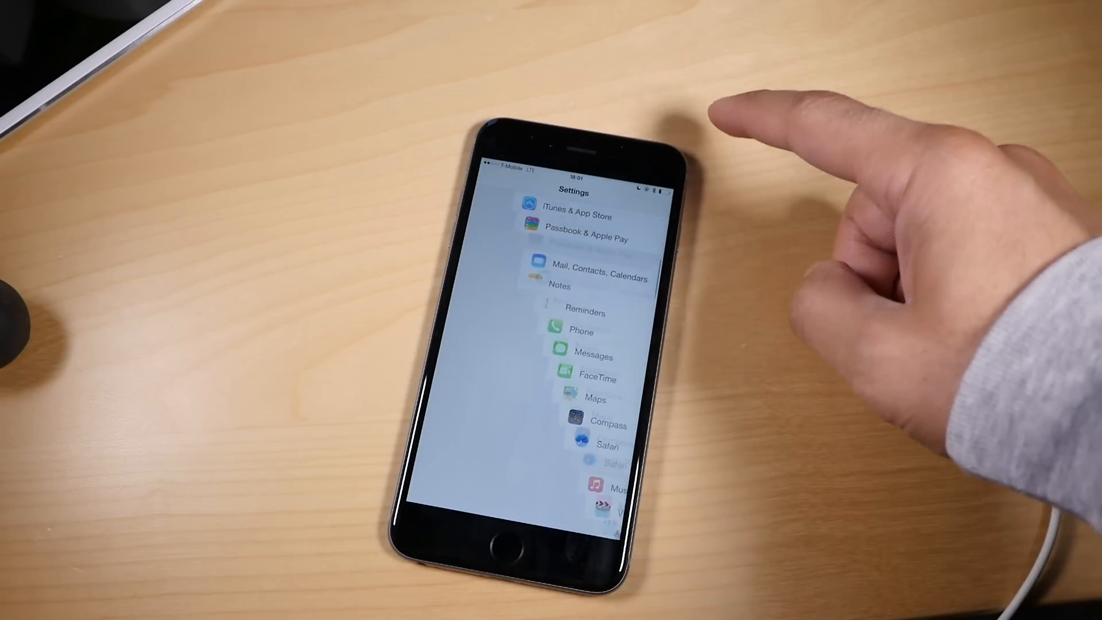
scroll("down", 3)
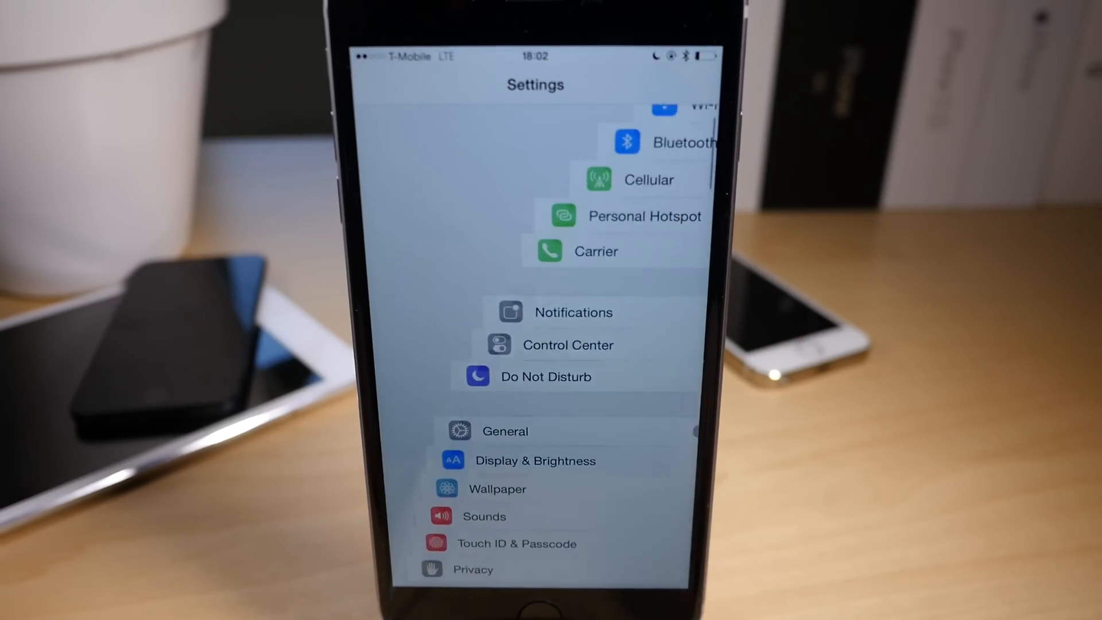
scroll("down", 3)
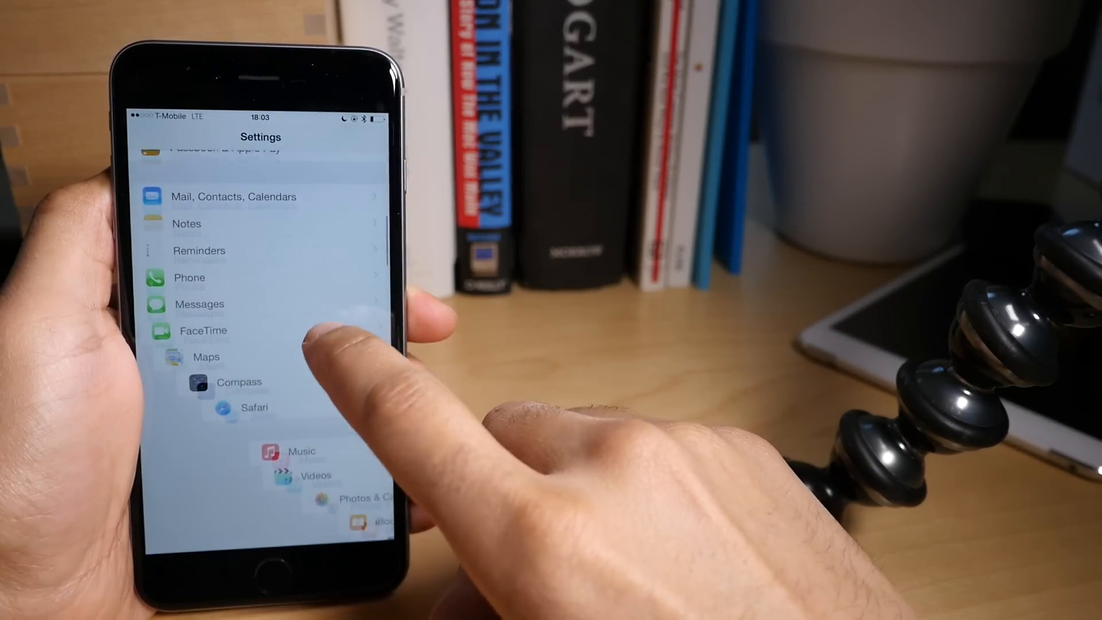
scroll("down", 3)
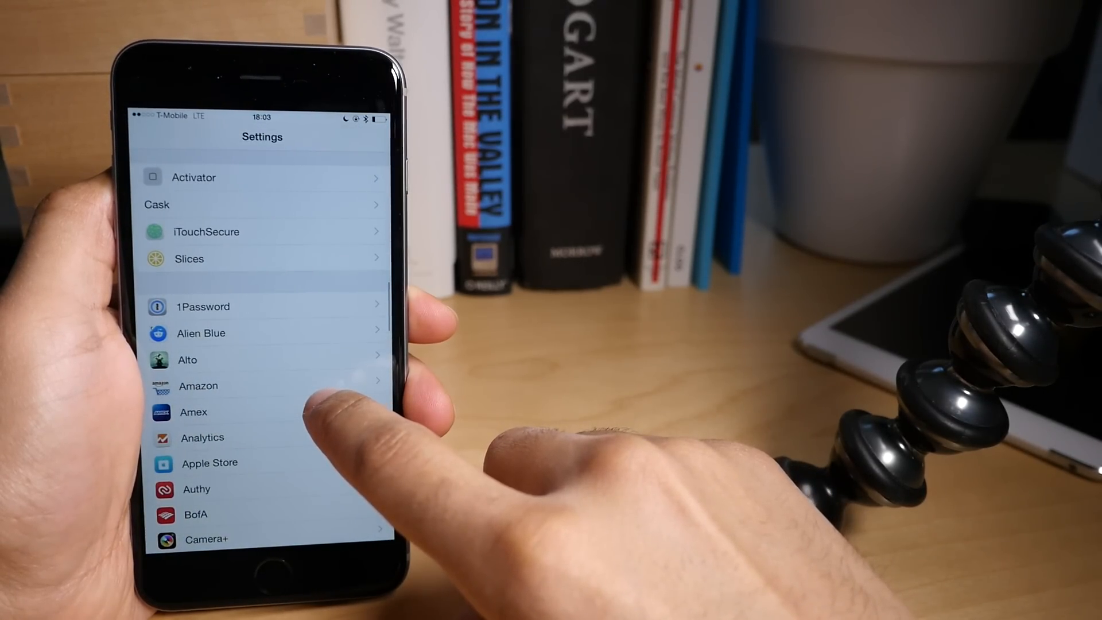
scroll("down", 3)
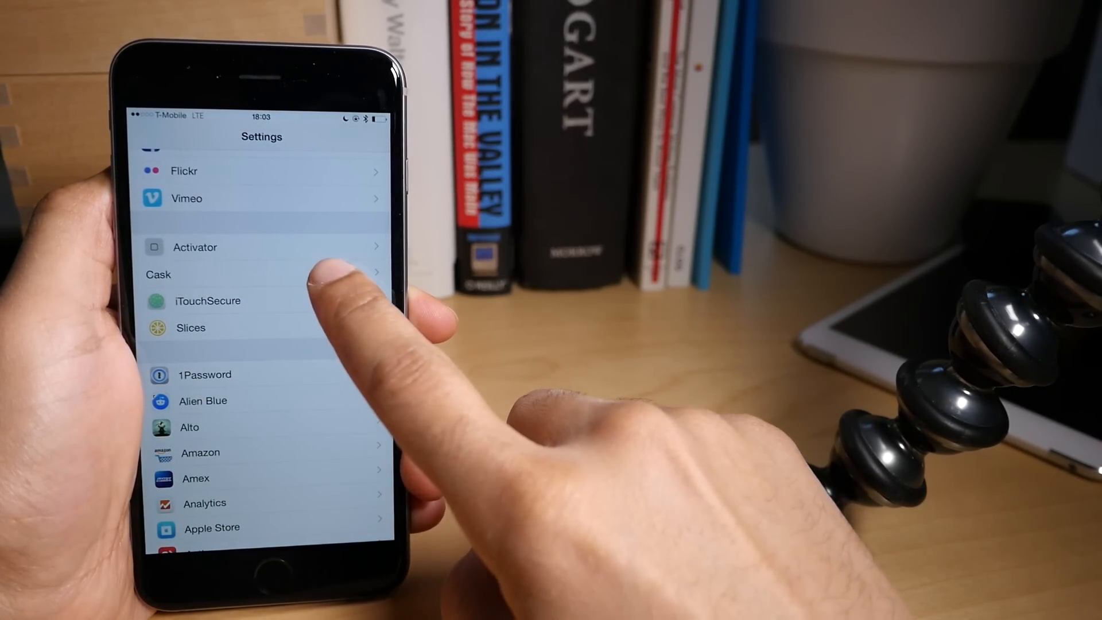
left_click(159, 274)
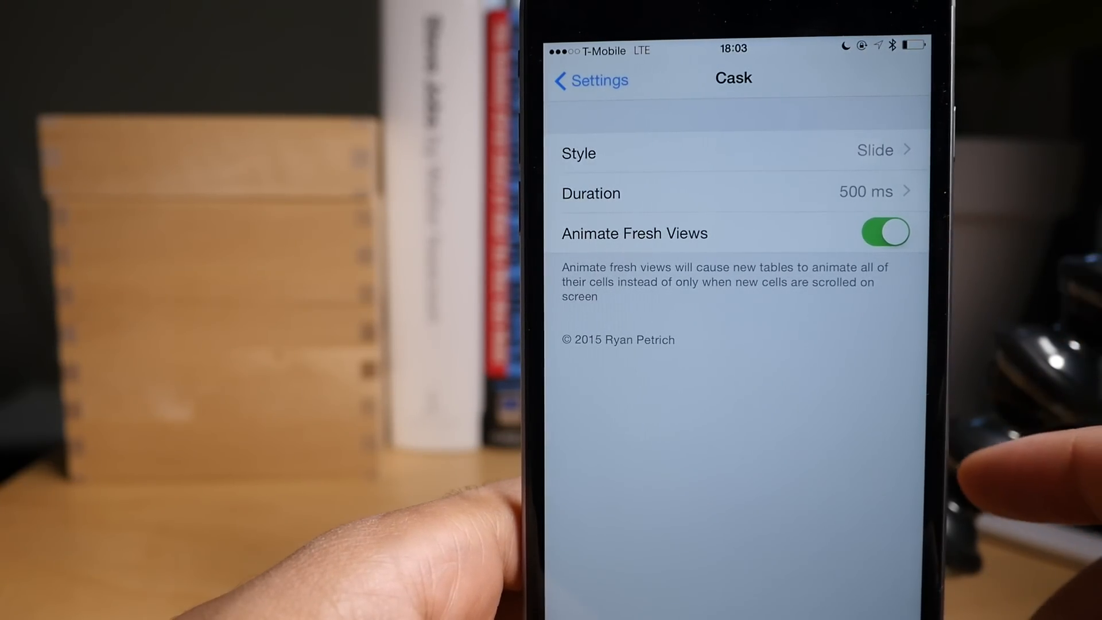
Change Cask's Style from Slide to Stretch, then return to the main Settings list.
left_click(733, 152)
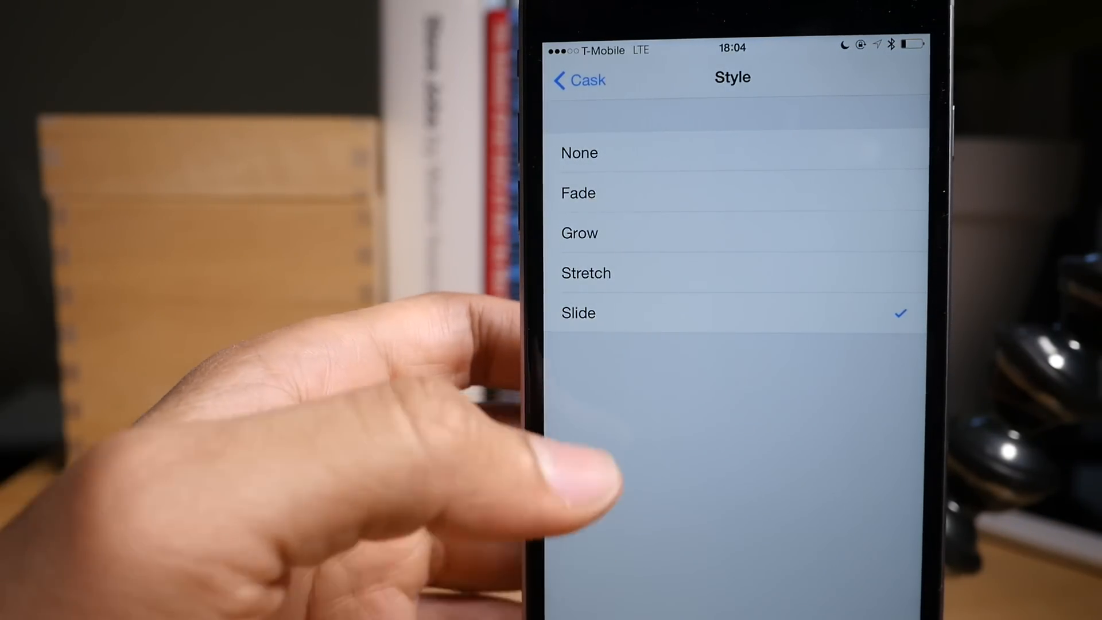
left_click(730, 272)
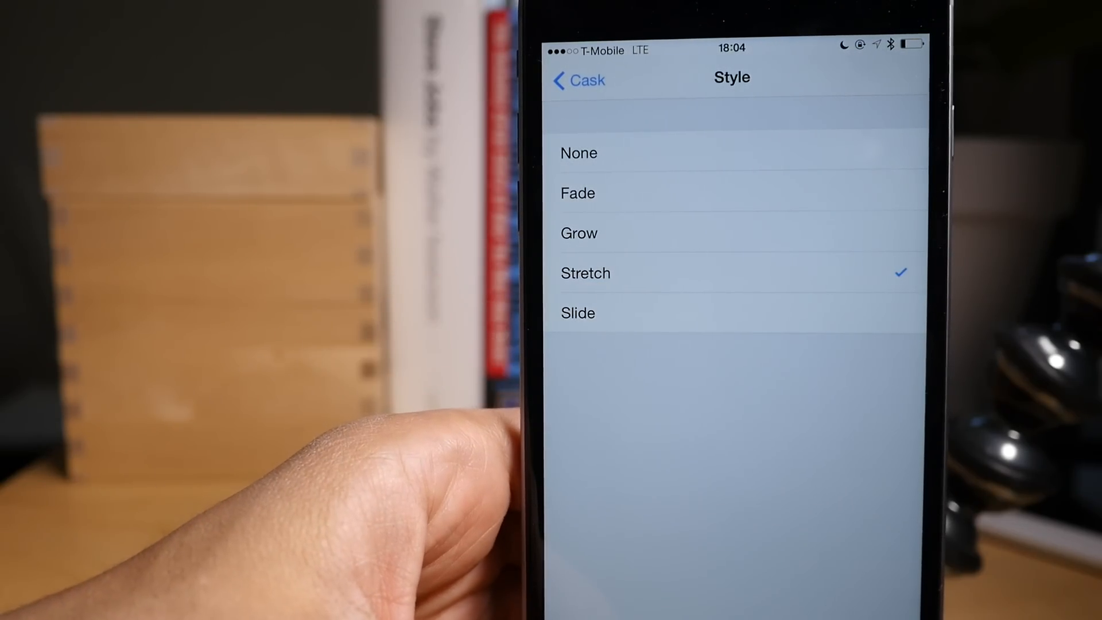
left_click(578, 80)
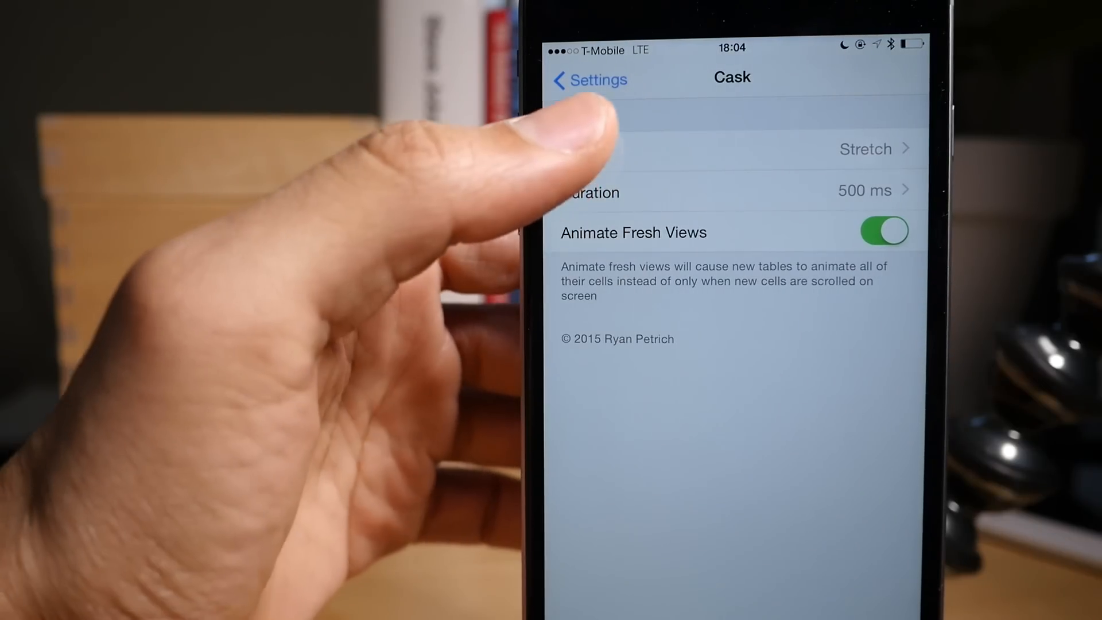
left_click(589, 79)
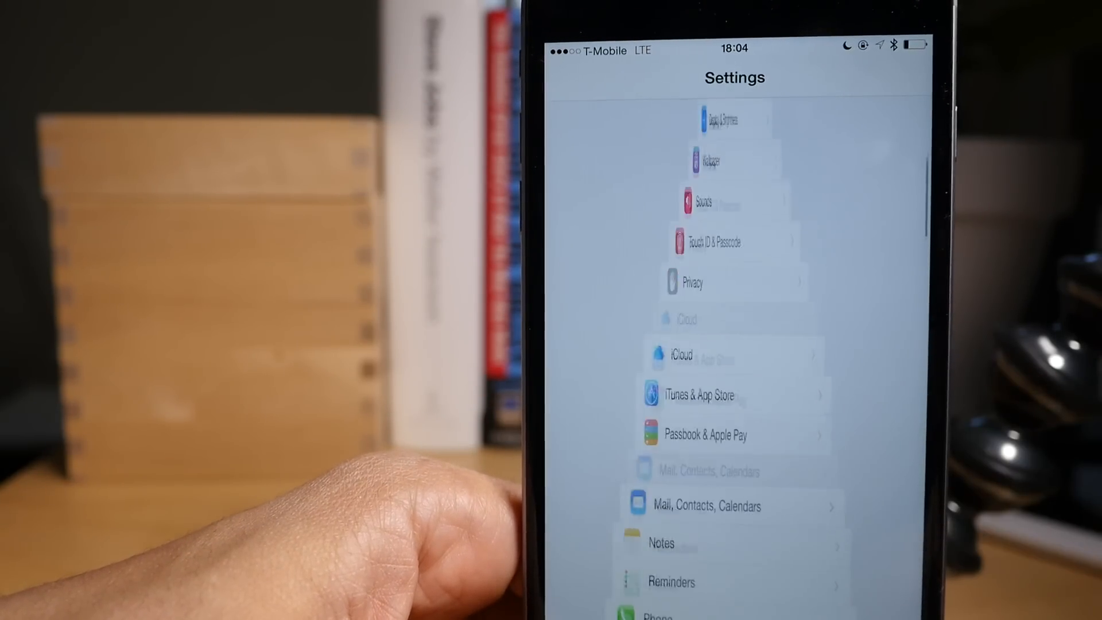
scroll("down", 3)
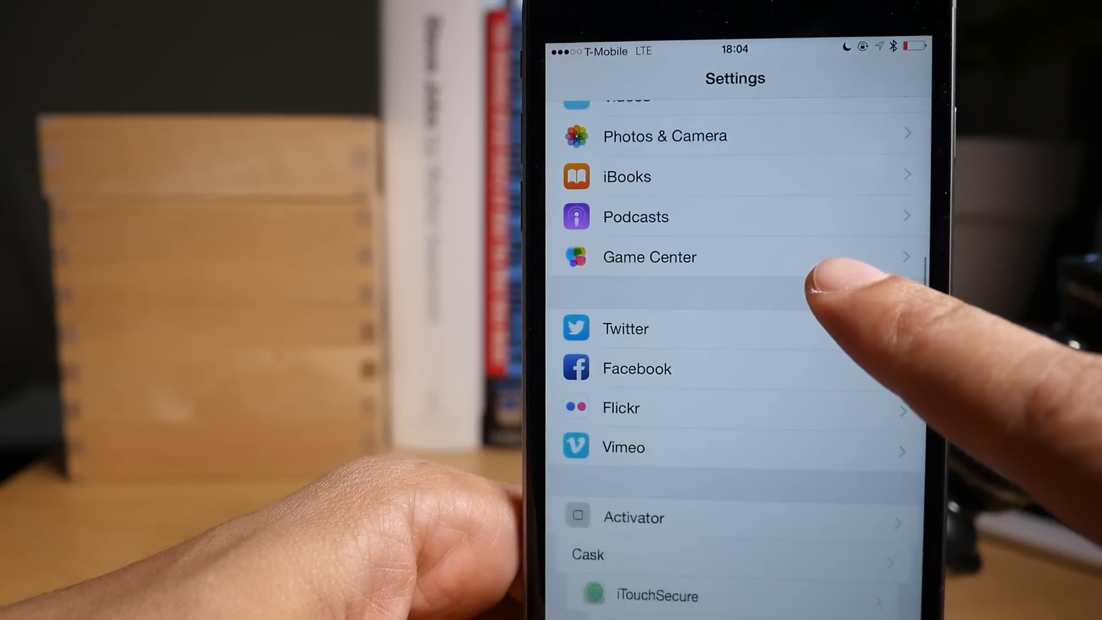
scroll("down", 3)
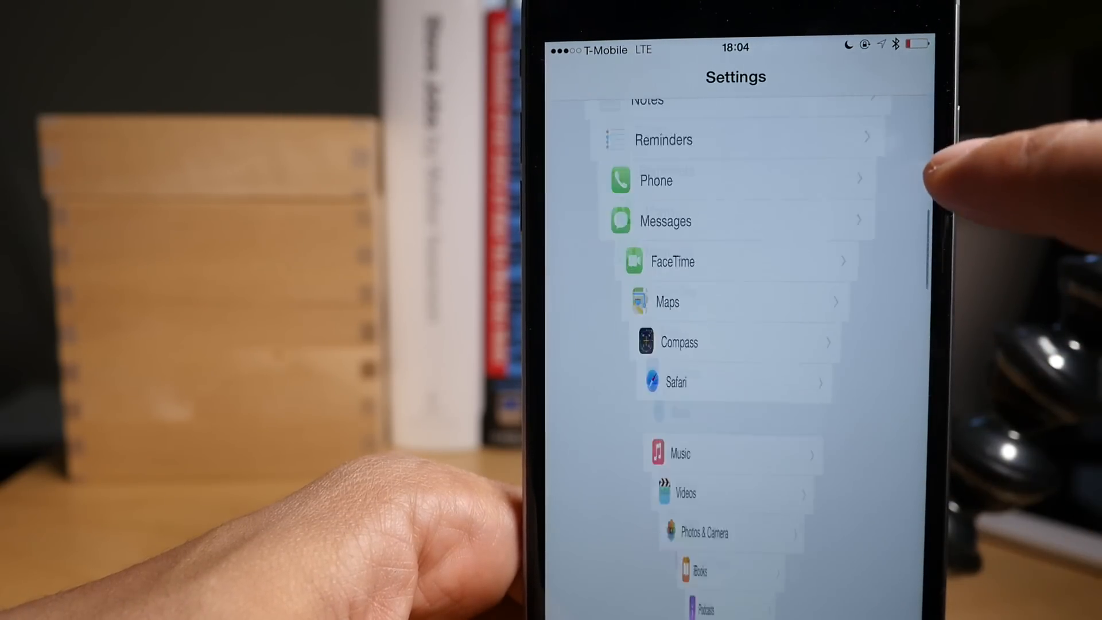
scroll("down", 3)
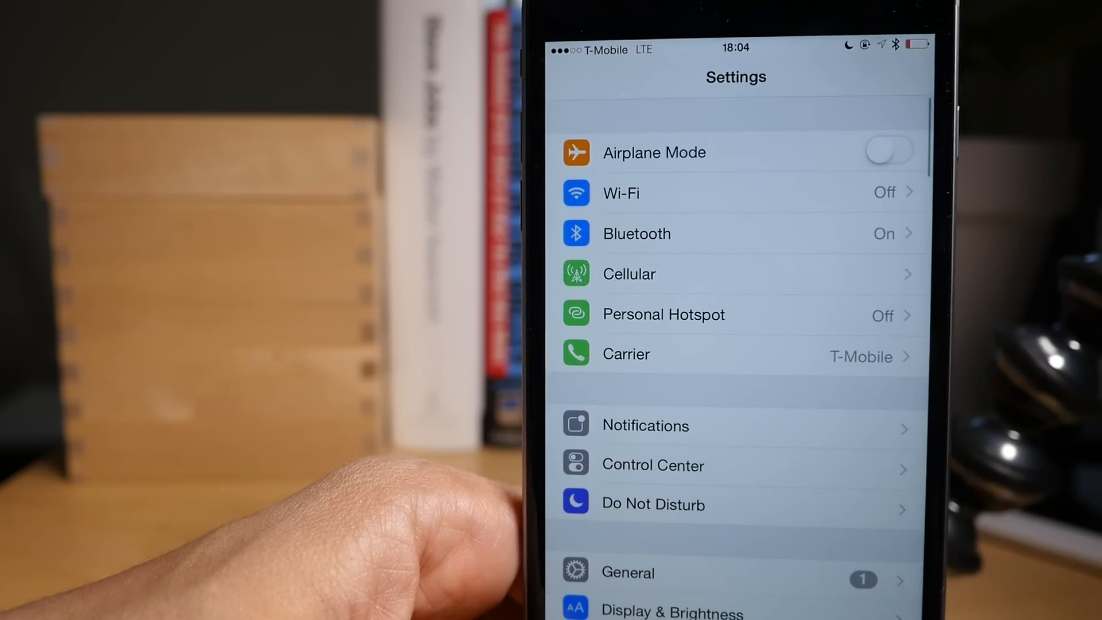
scroll("down", 3)
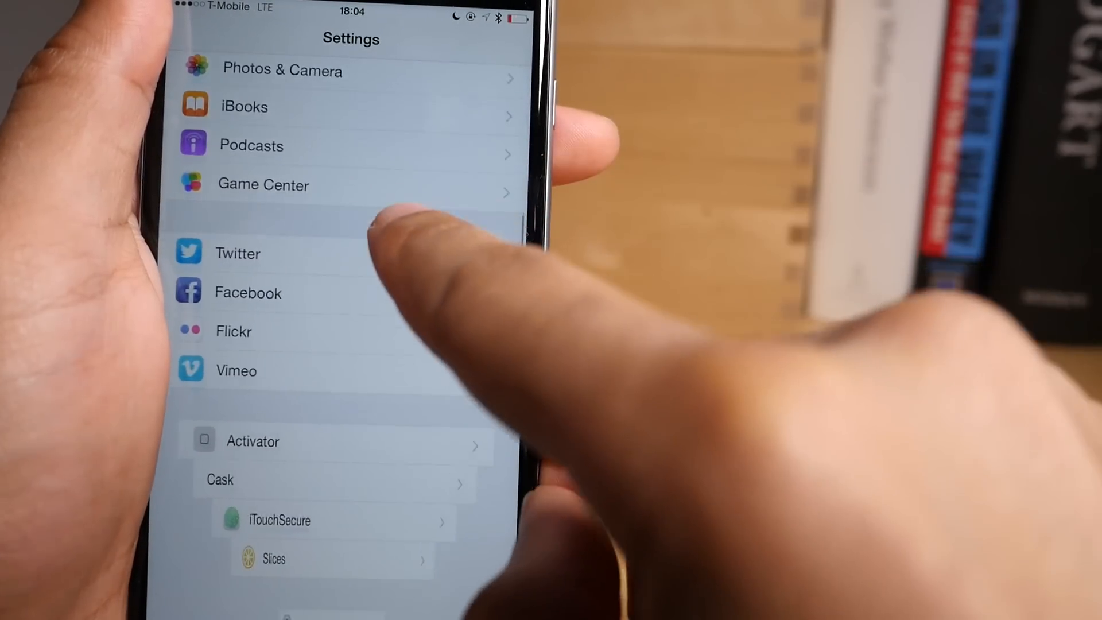
scroll("down", 3)
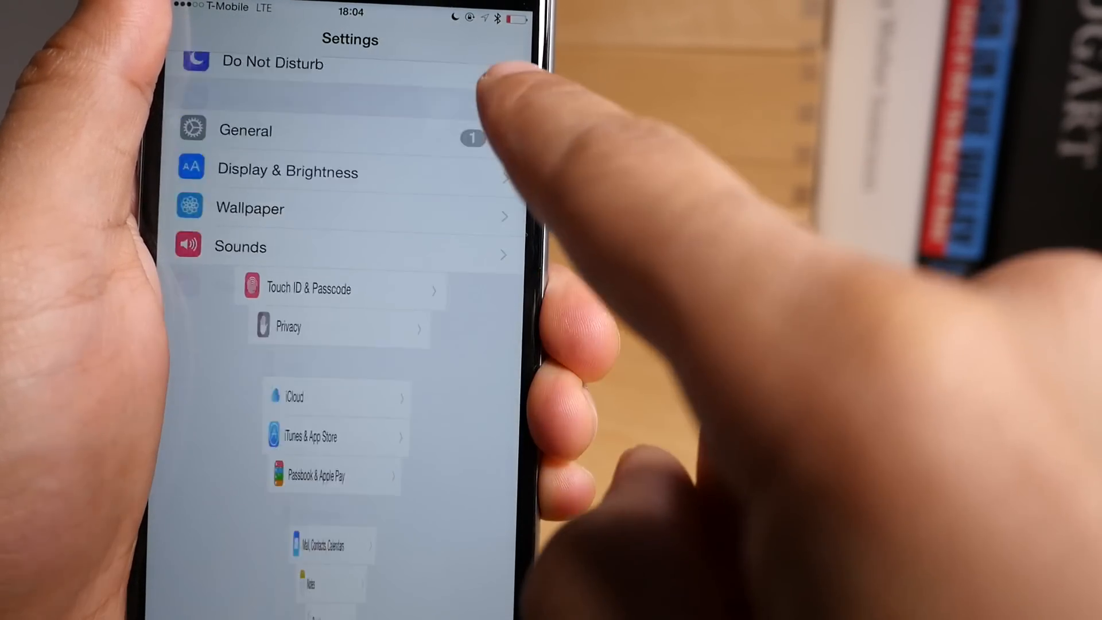
scroll("down", 3)
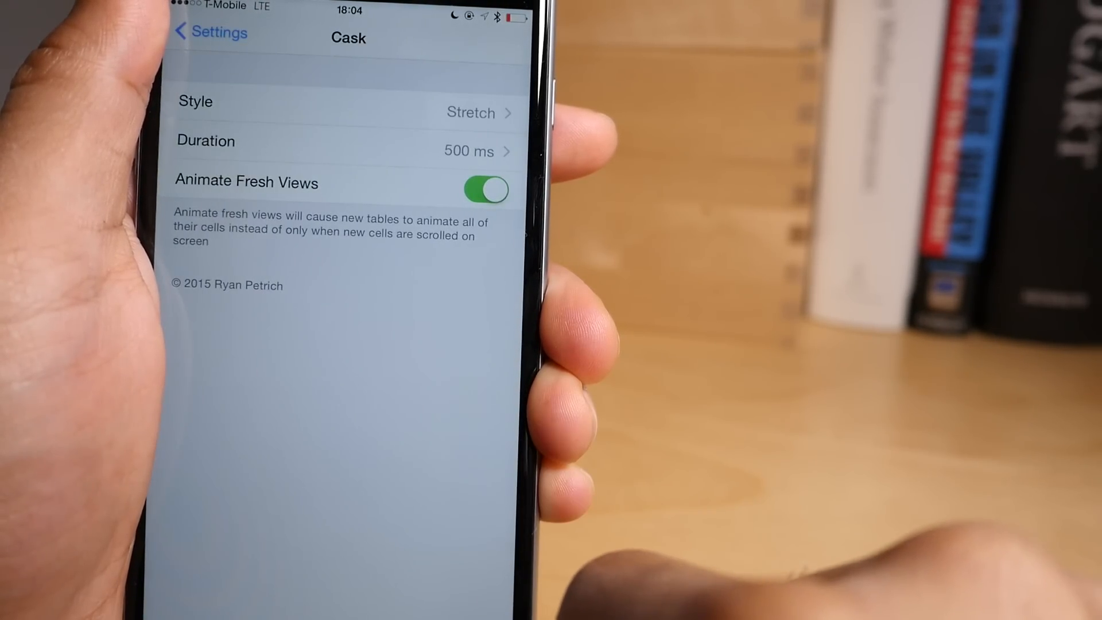
Pick Stretch again in Cask's Style list, then return to the main Settings list.
left_click(338, 112)
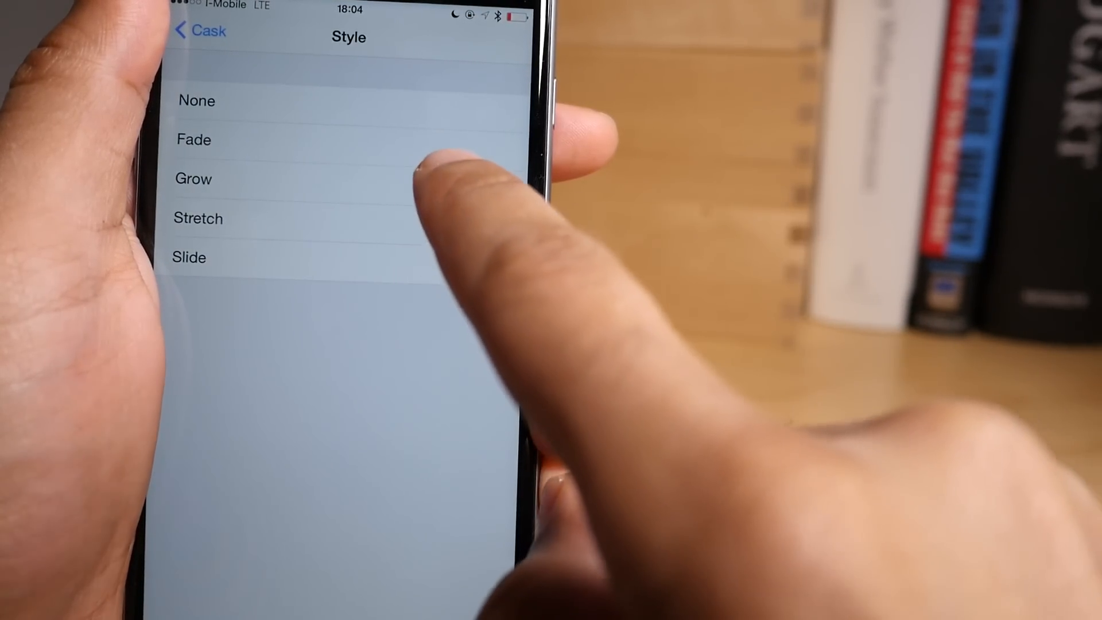
left_click(194, 179)
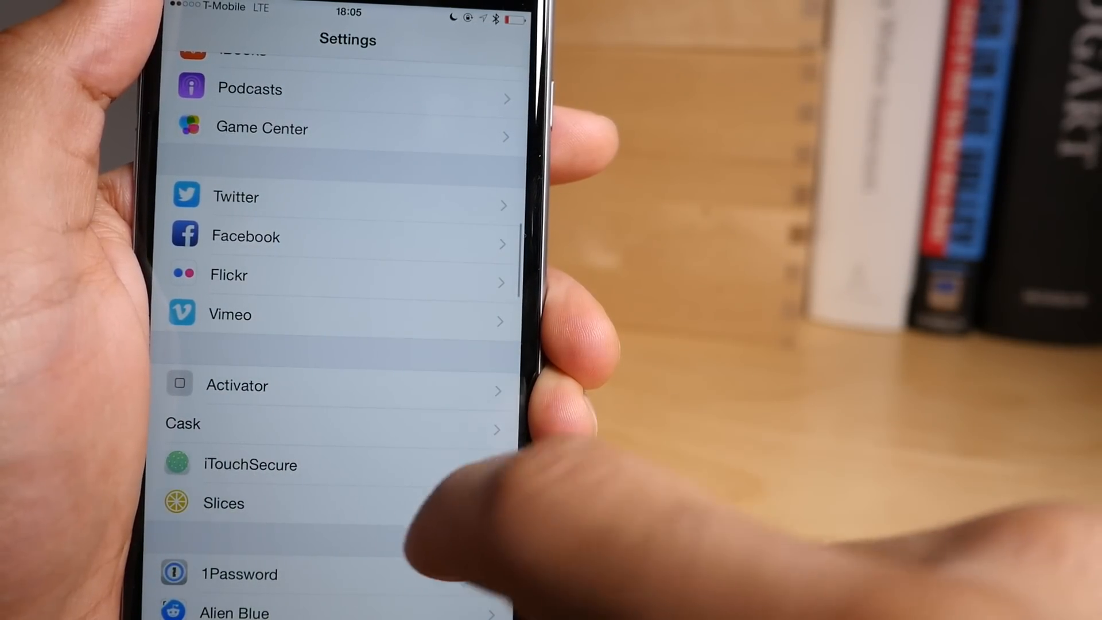
scroll("down", 3)
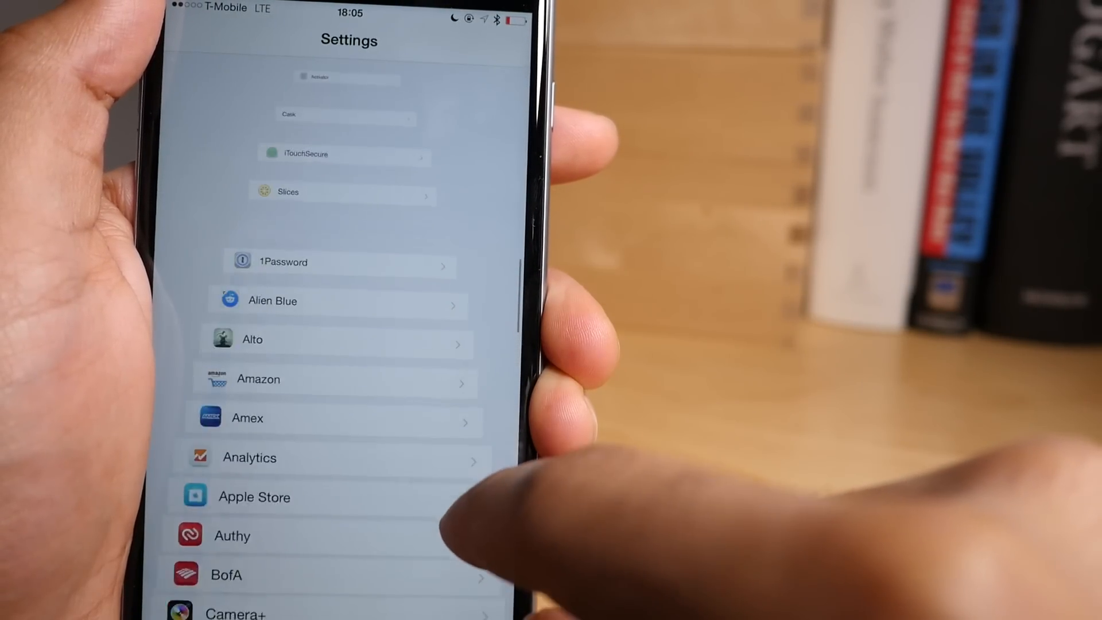
scroll("down", 3)
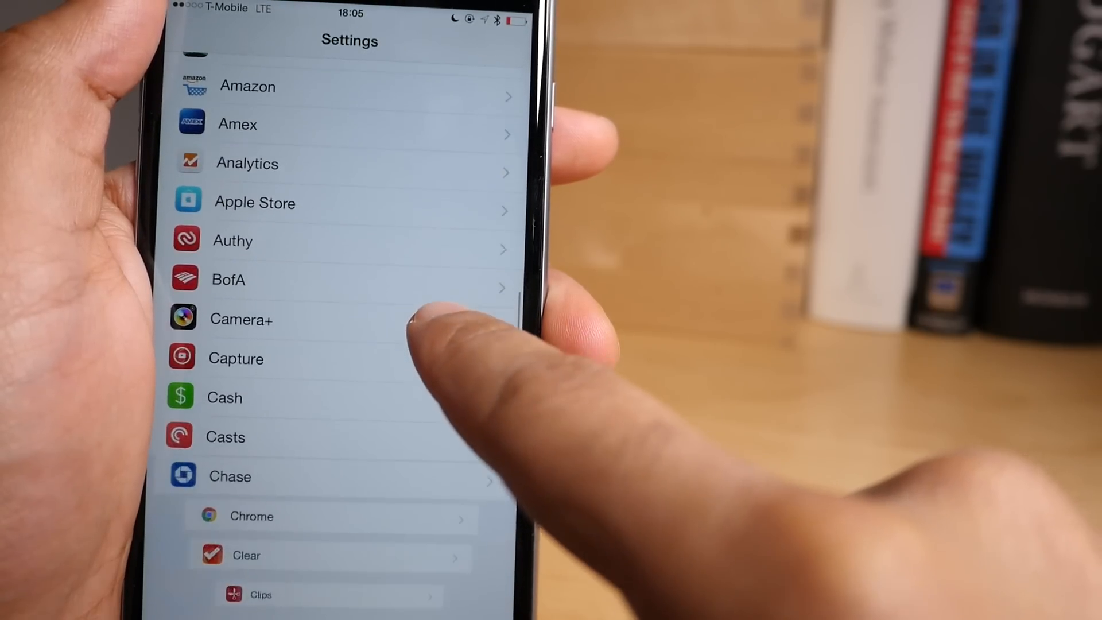
scroll("down", 3)
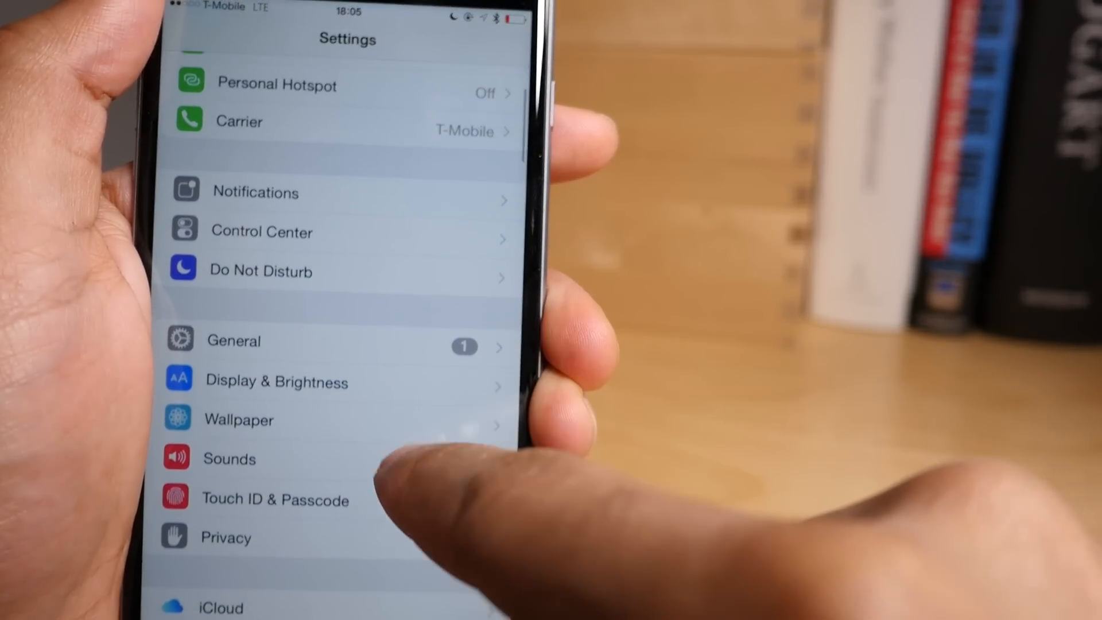
scroll("down", 3)
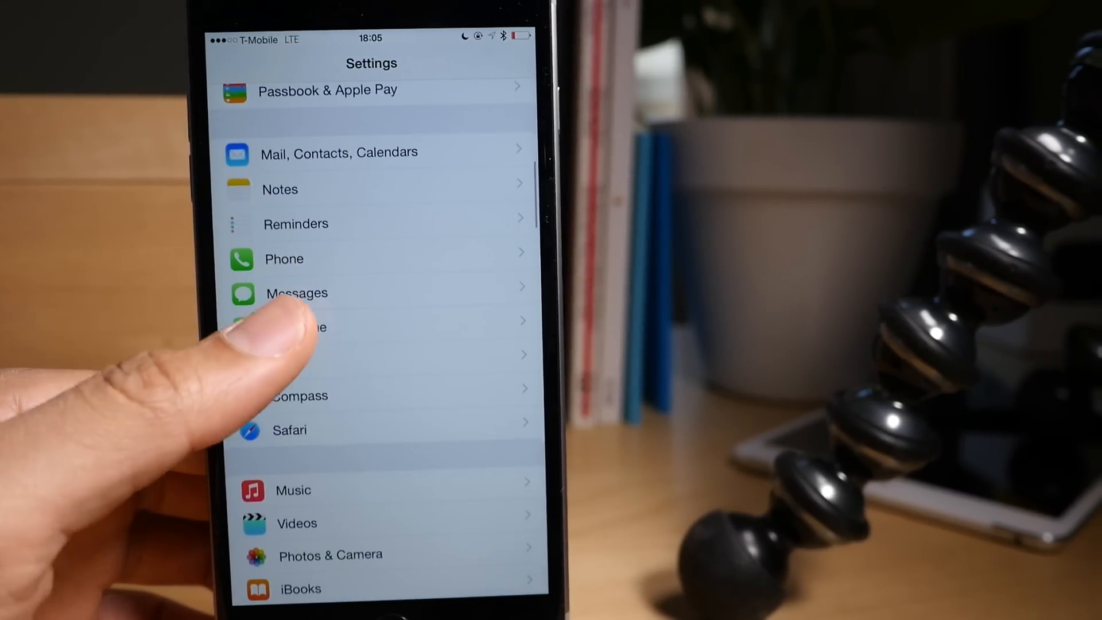
scroll("down", 3)
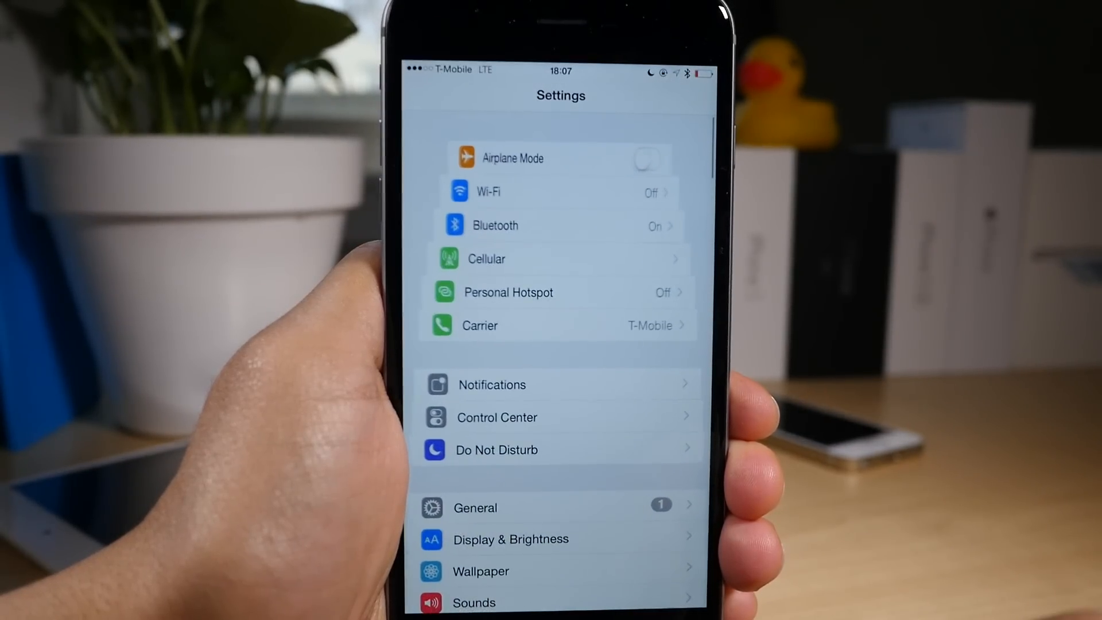
scroll("down", 3)
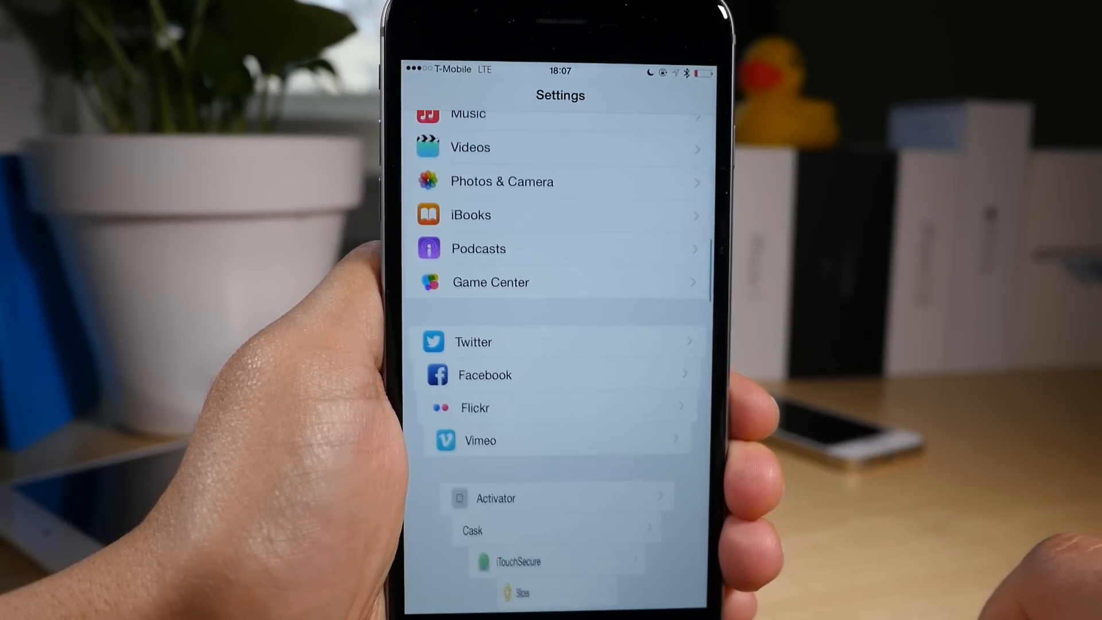
scroll("down", 3)
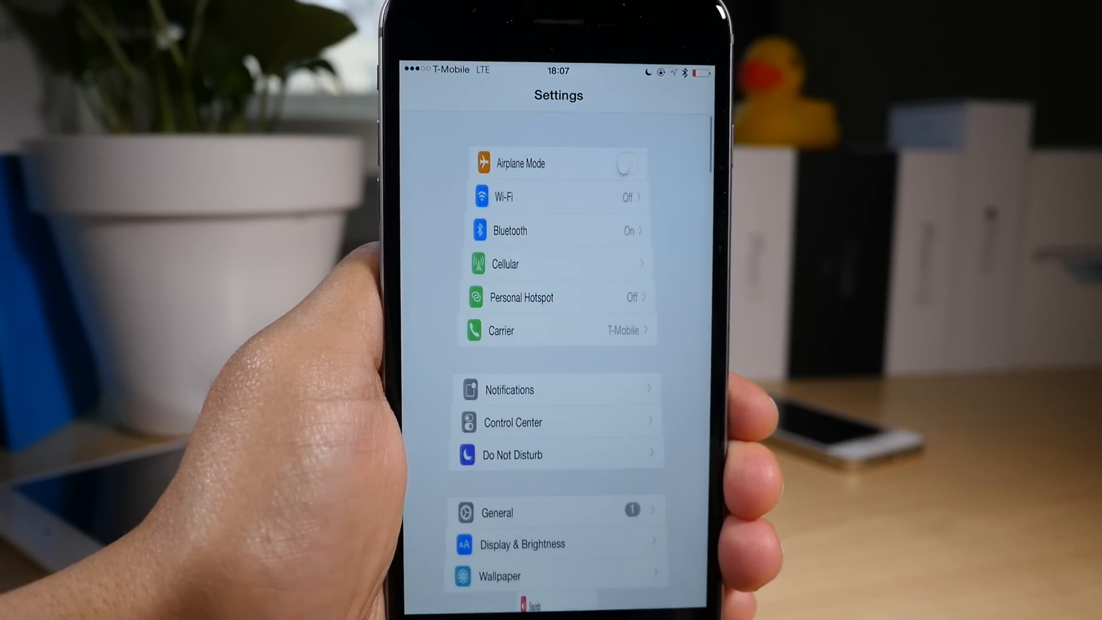
scroll("down", 3)
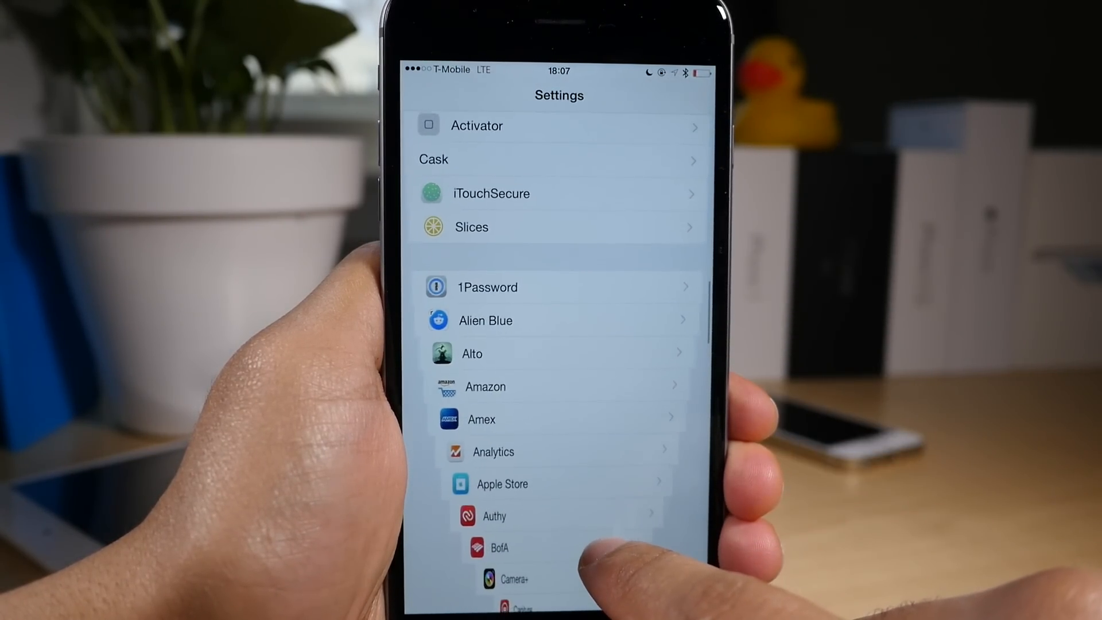
scroll("down", 3)
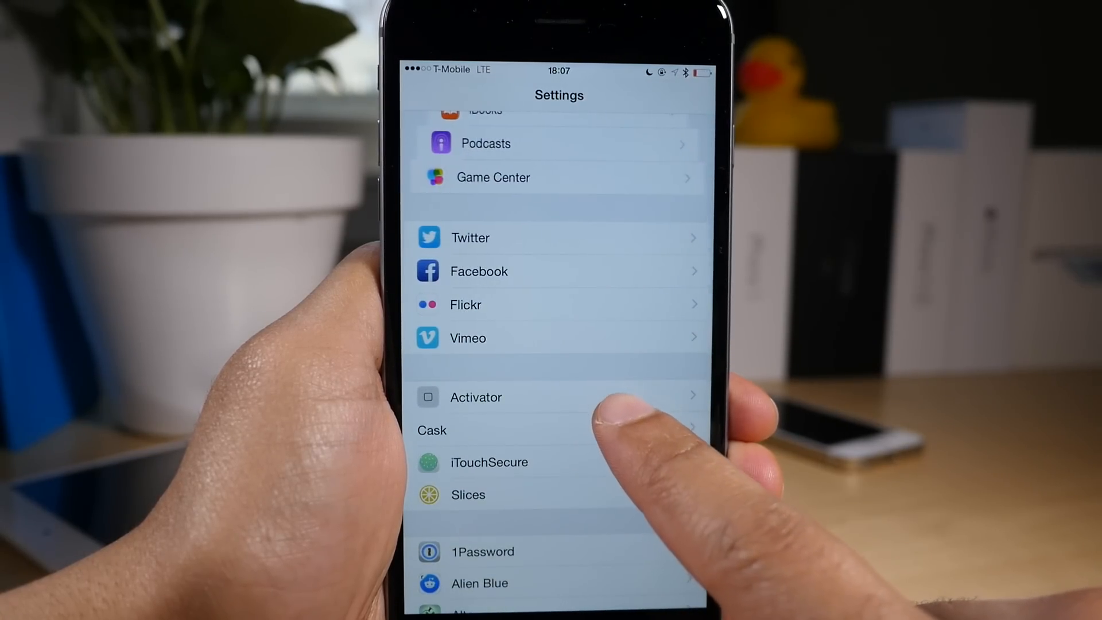
left_click(432, 429)
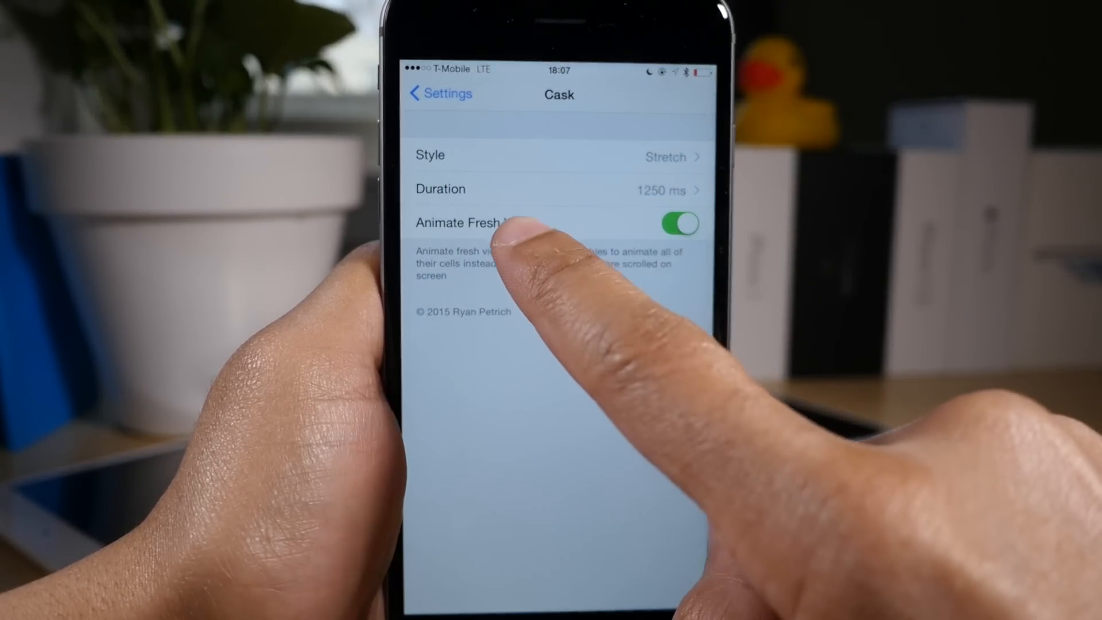
left_click(678, 223)
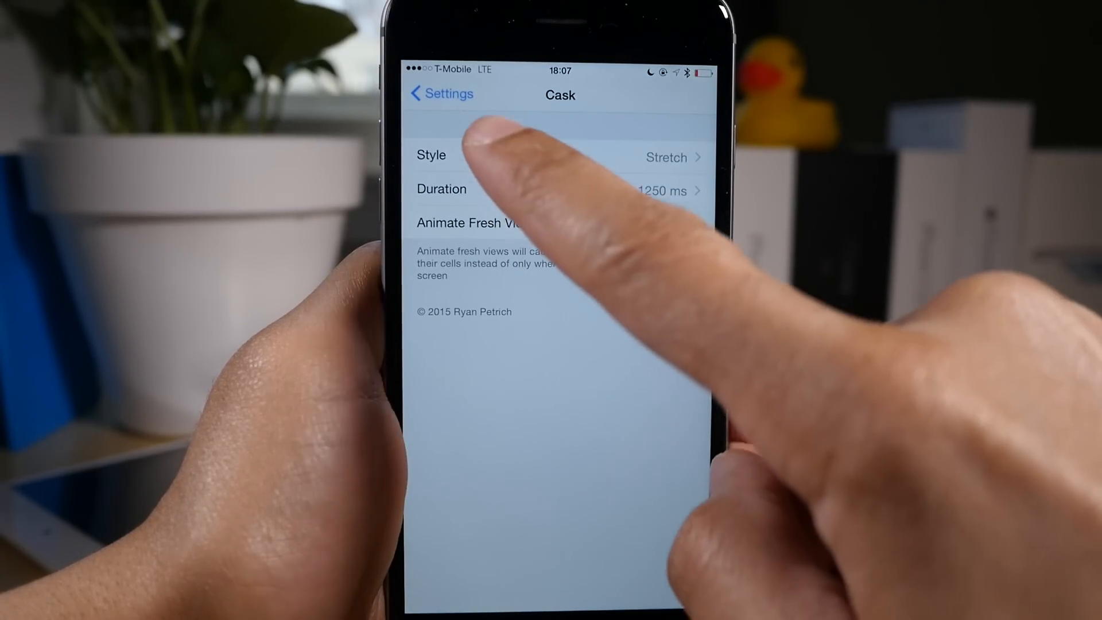
left_click(441, 93)
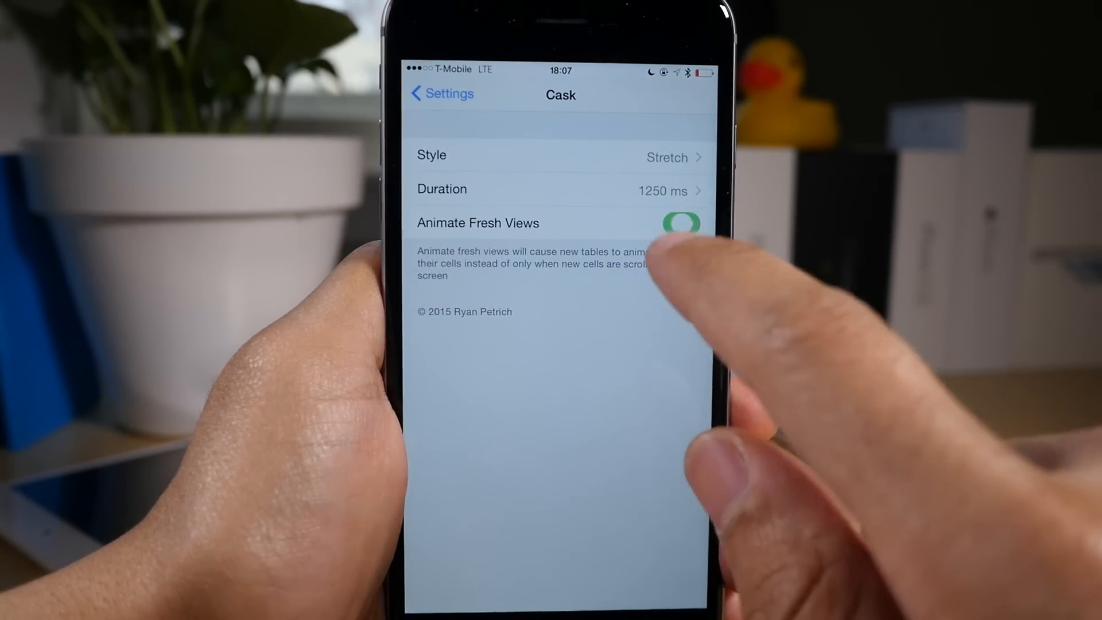
left_click(440, 94)
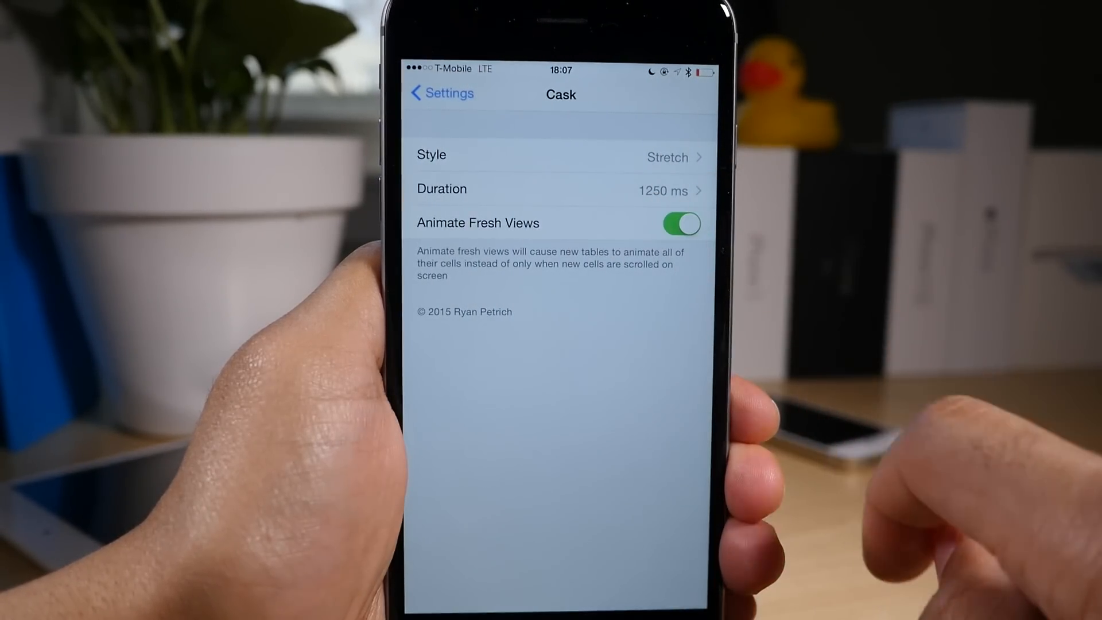
left_click(440, 93)
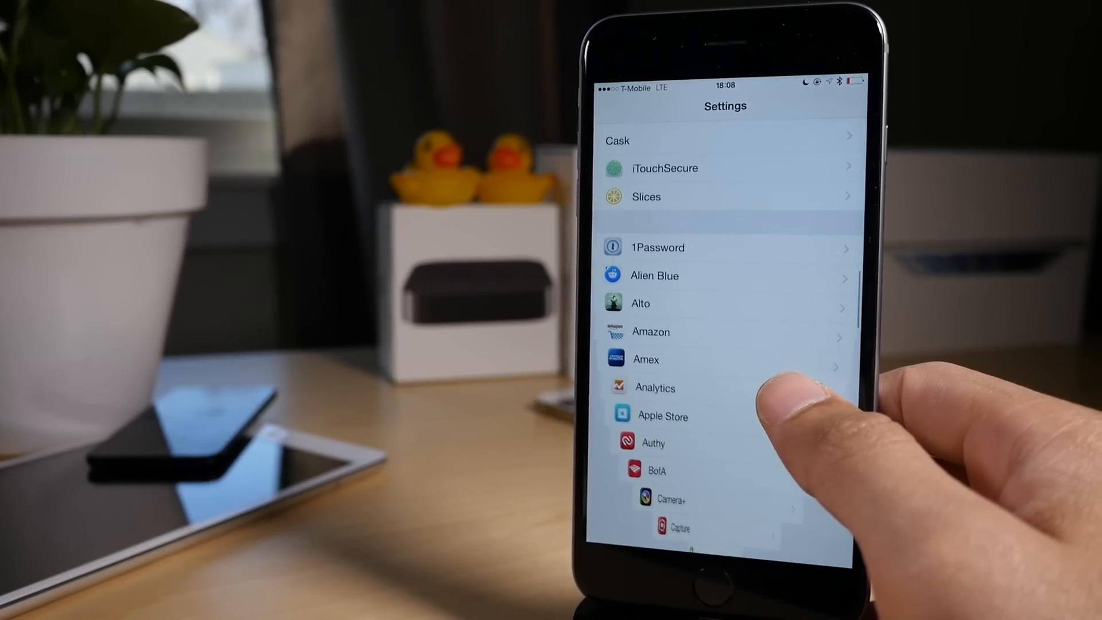
scroll("down", 3)
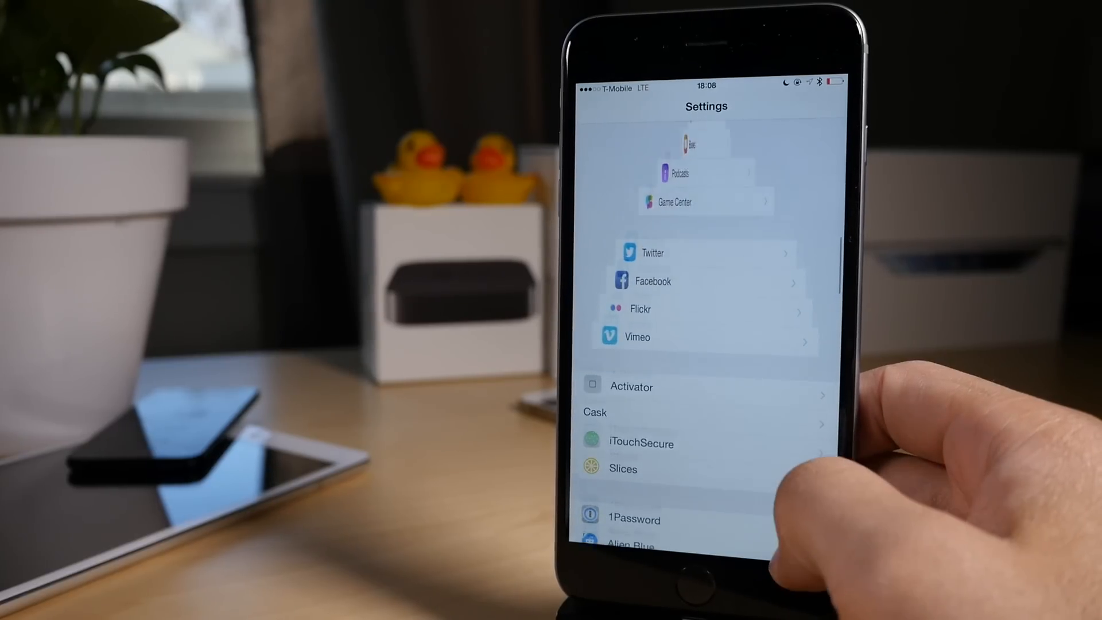